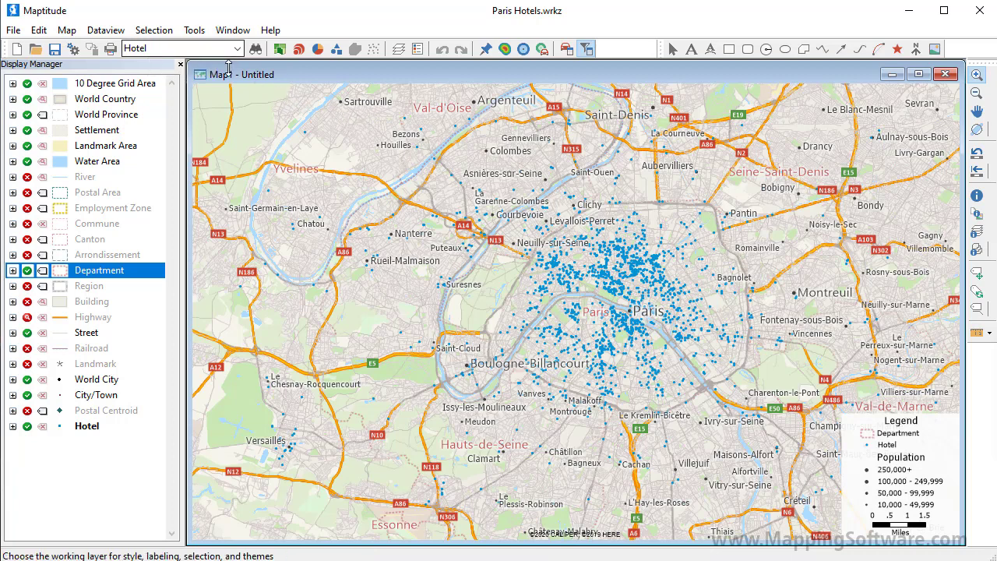
- Make the Hotel point layer the working layer in the Display Manager
left_click(87, 427)
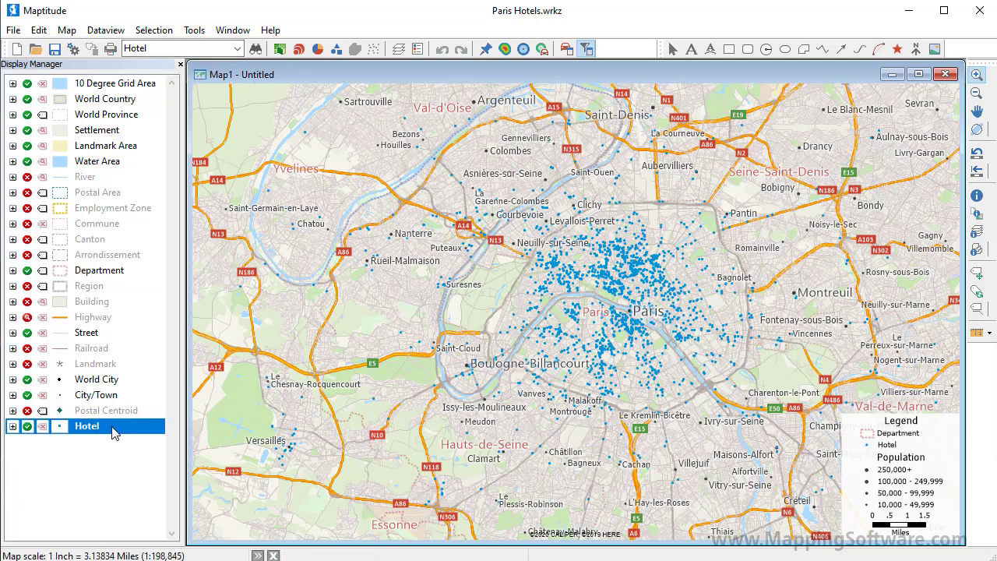
right_click(87, 426)
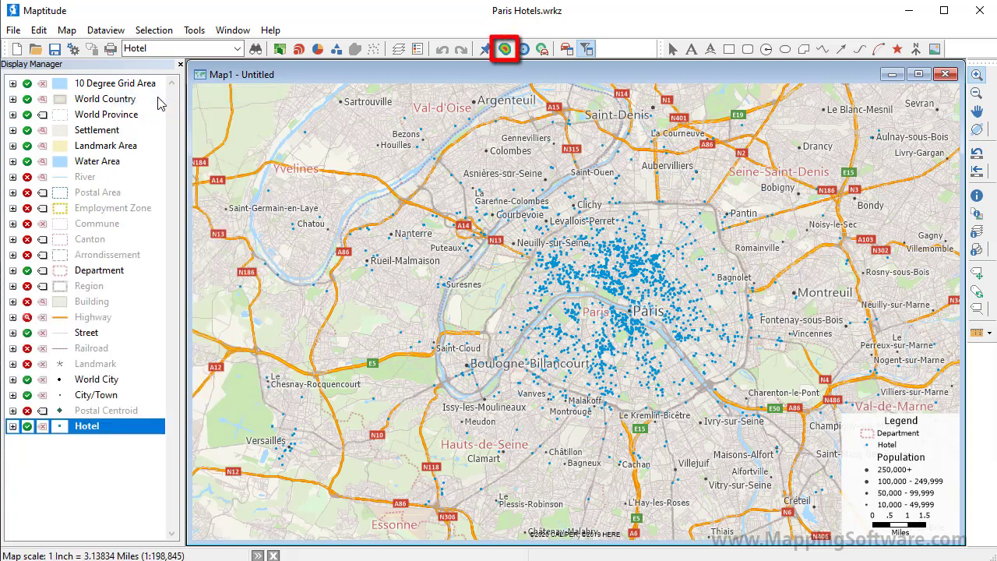
- Bring up the Density/Heat Layer dialog from the analysis tools for the Hotel layer
left_click(193, 30)
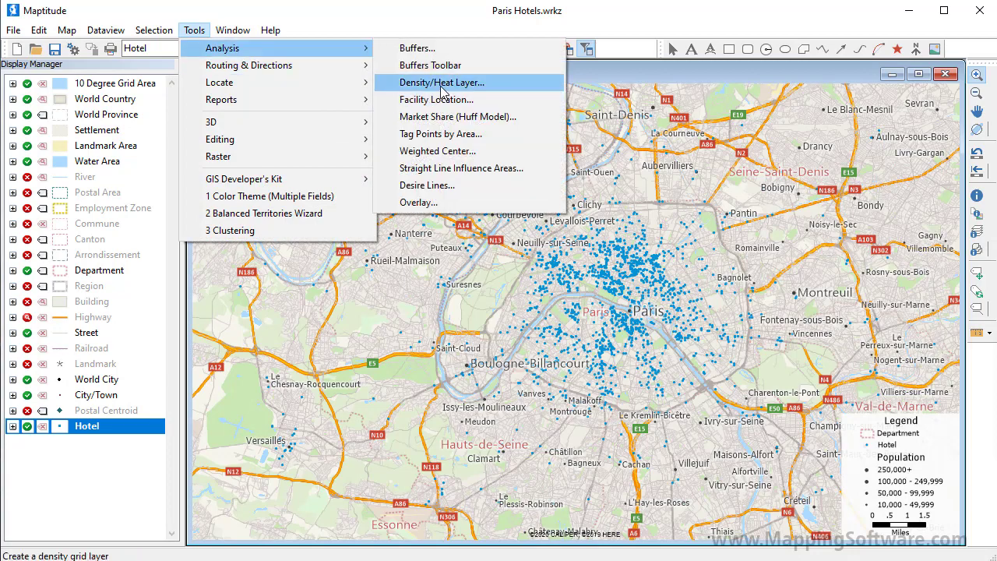
left_click(443, 81)
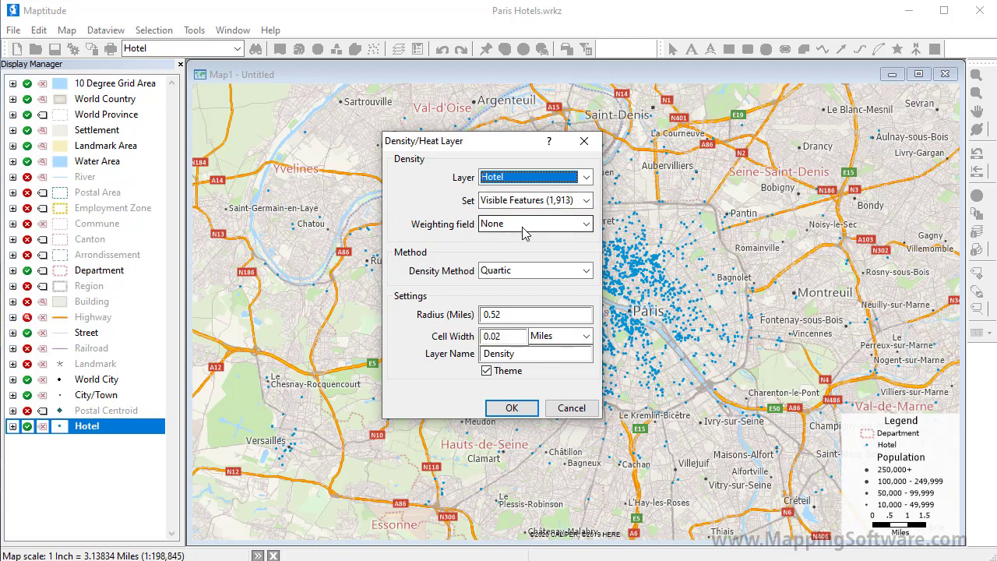
- Build the grid weighted by Rooms, named Hotel Density, with Theme kept on
left_click(536, 224)
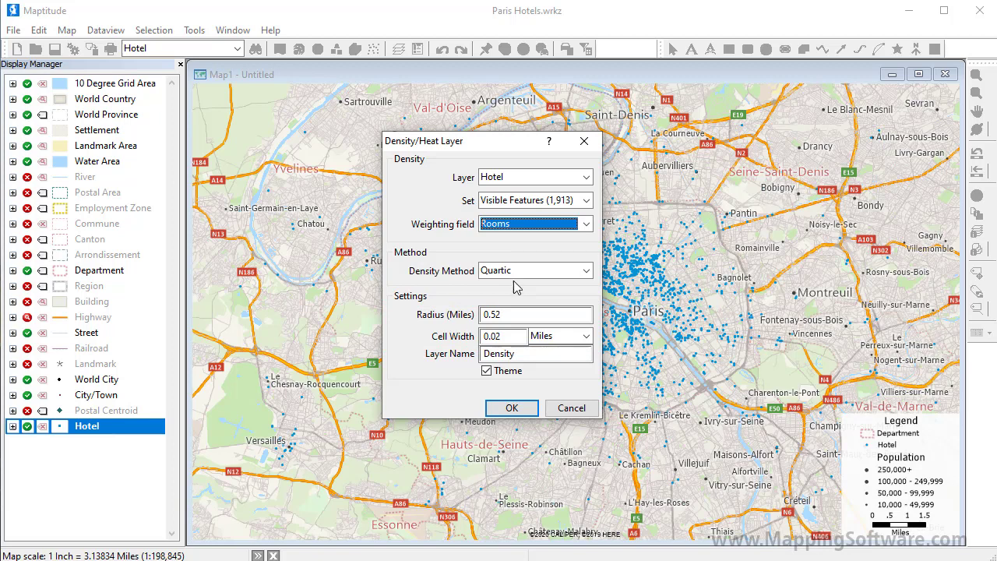
left_click(486, 371)
type("Hotel ")
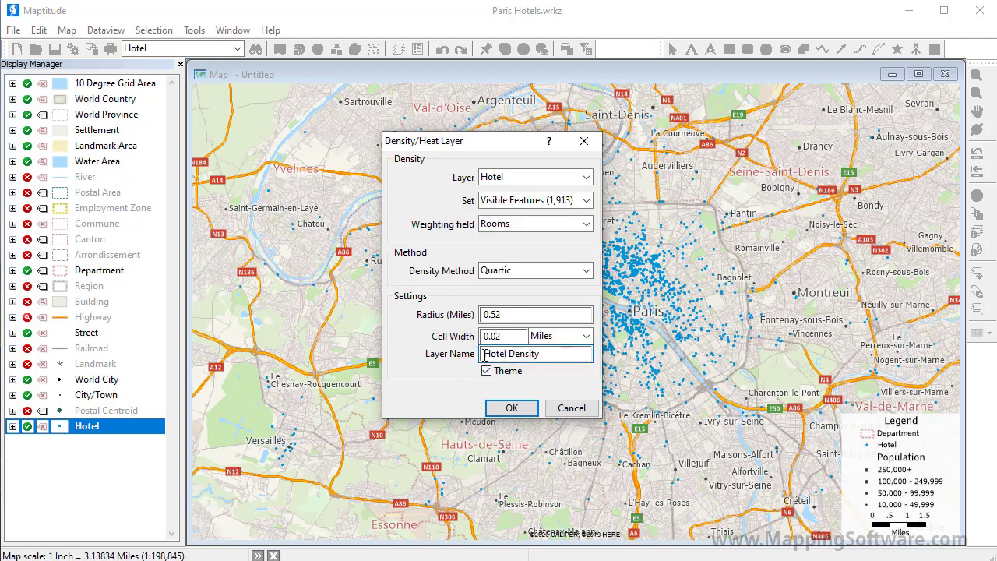
left_click(511, 408)
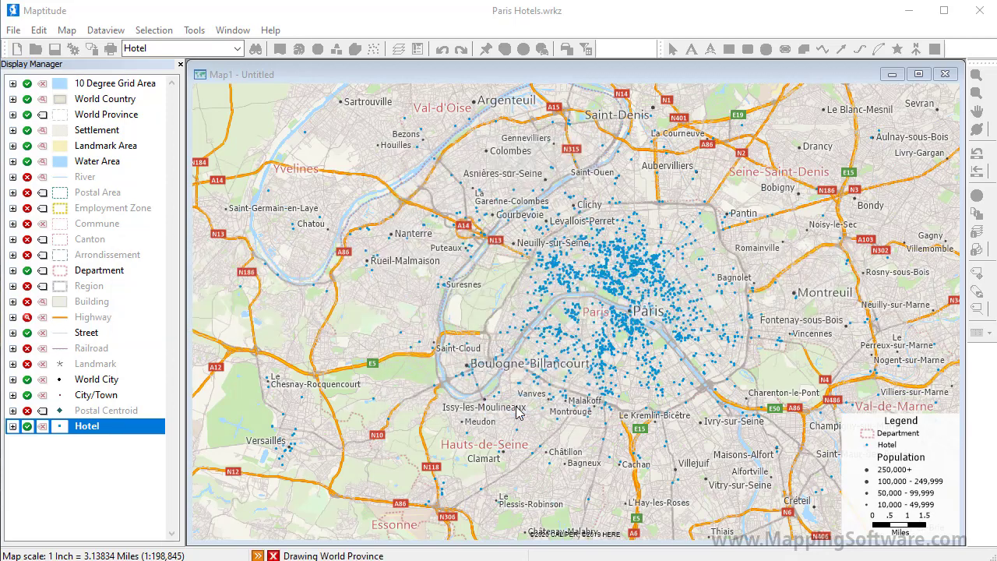